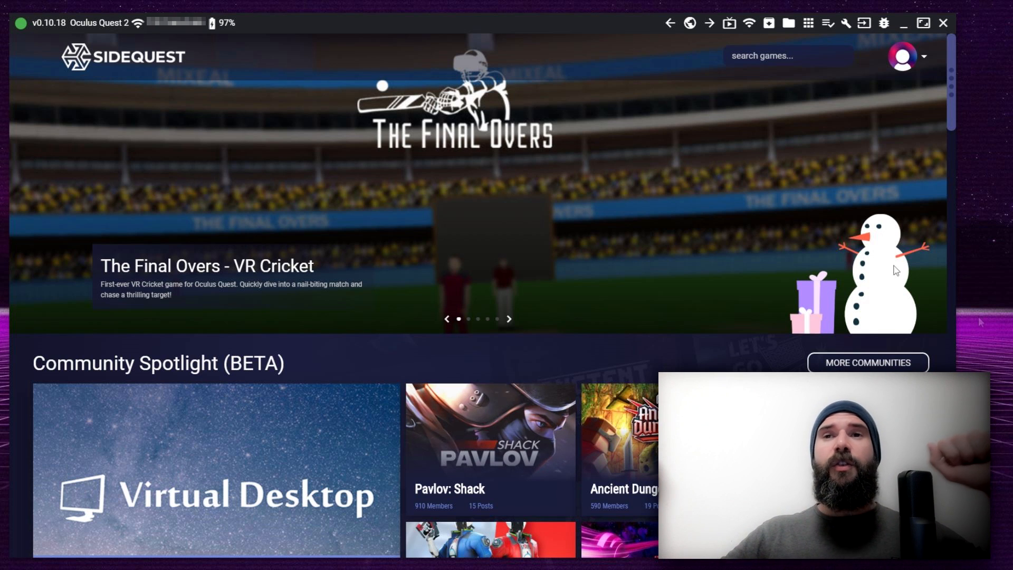
mouse_move(847, 27)
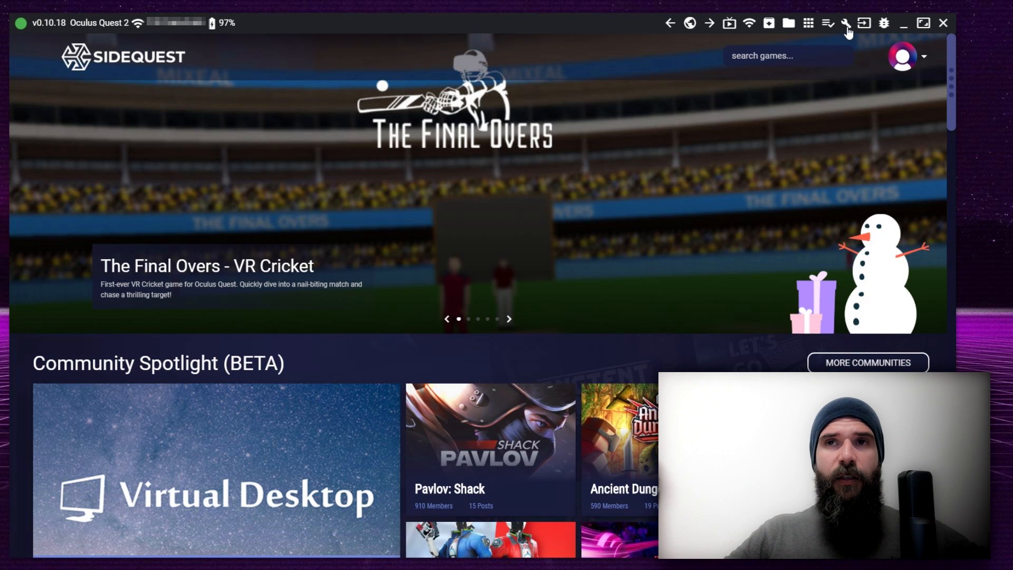
Open the headset's Device settings & tools page from the toolbar wrench icon
left_click(849, 23)
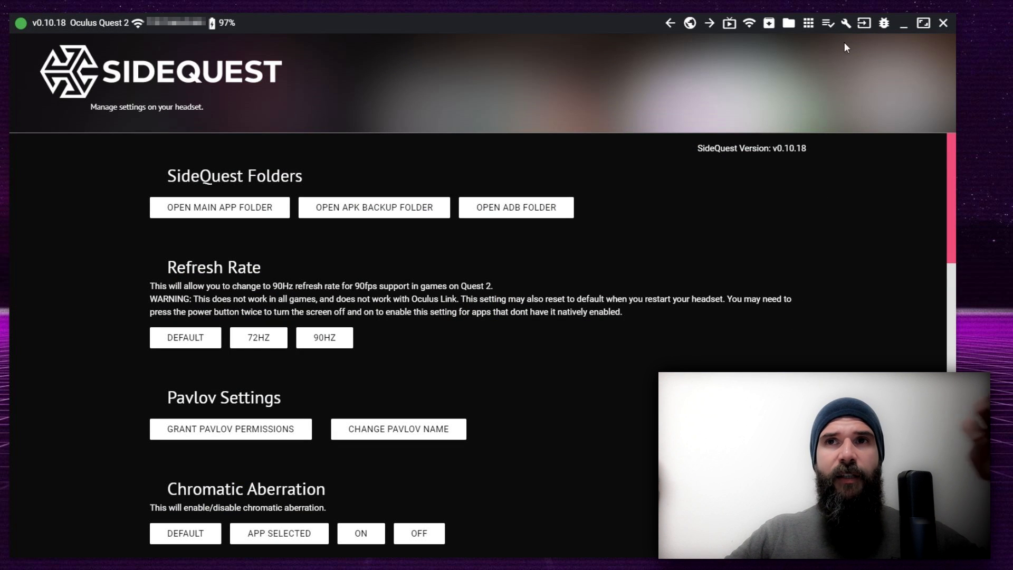
mouse_move(848, 23)
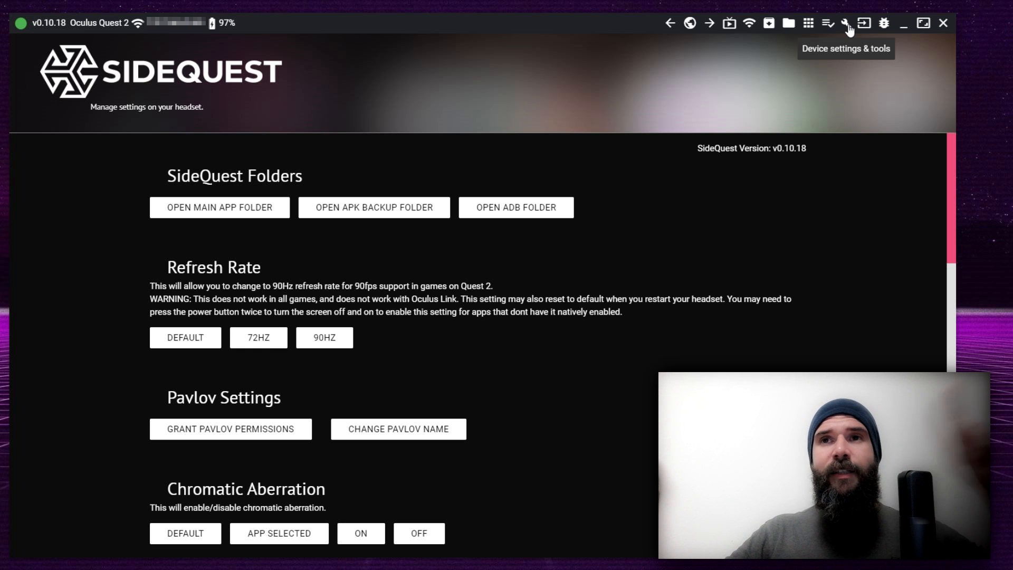
mouse_move(796, 332)
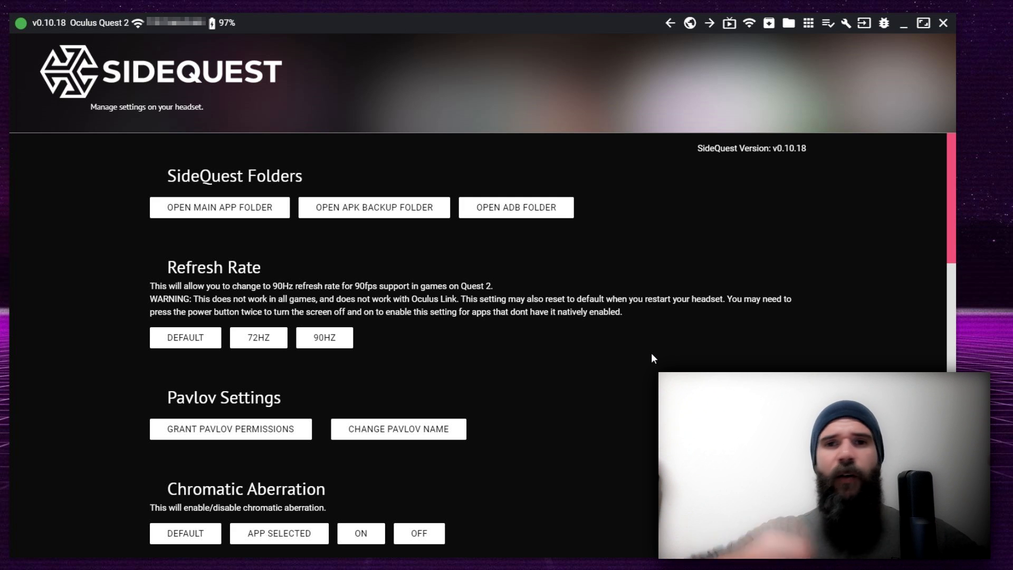
mouse_move(400, 354)
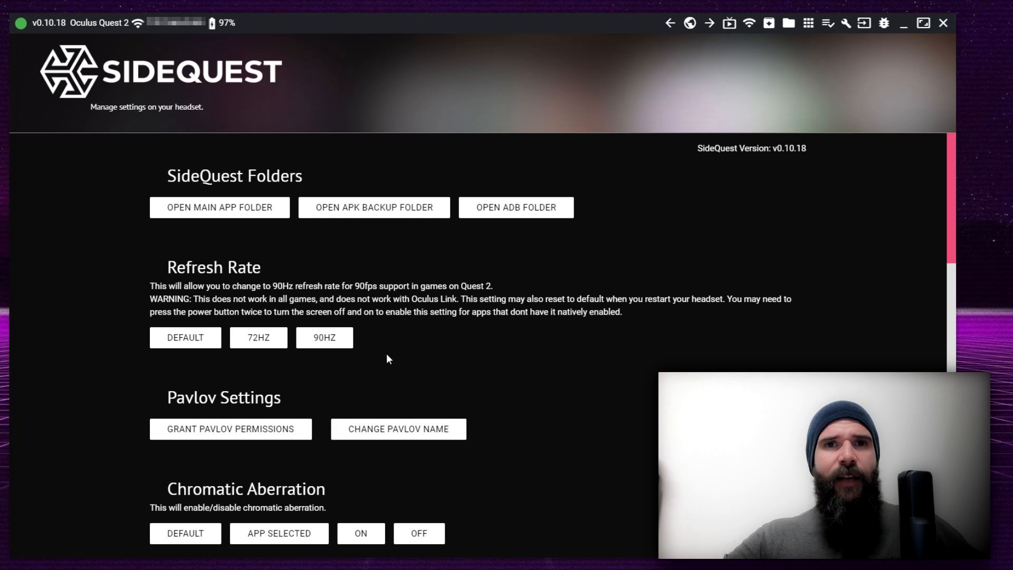
mouse_move(395, 352)
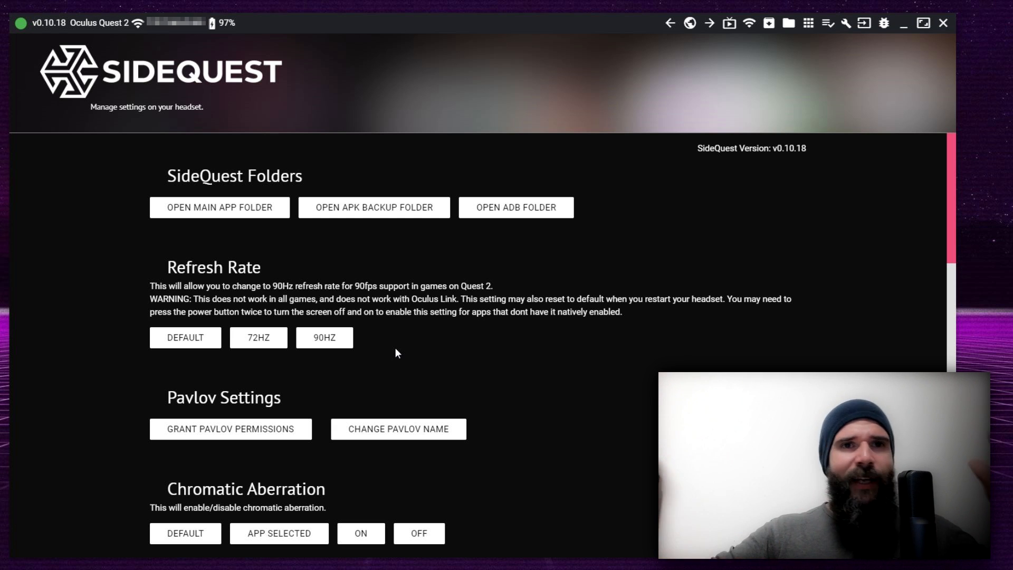
Scroll the device settings page down to the Set FFR level section
scroll("down", 3)
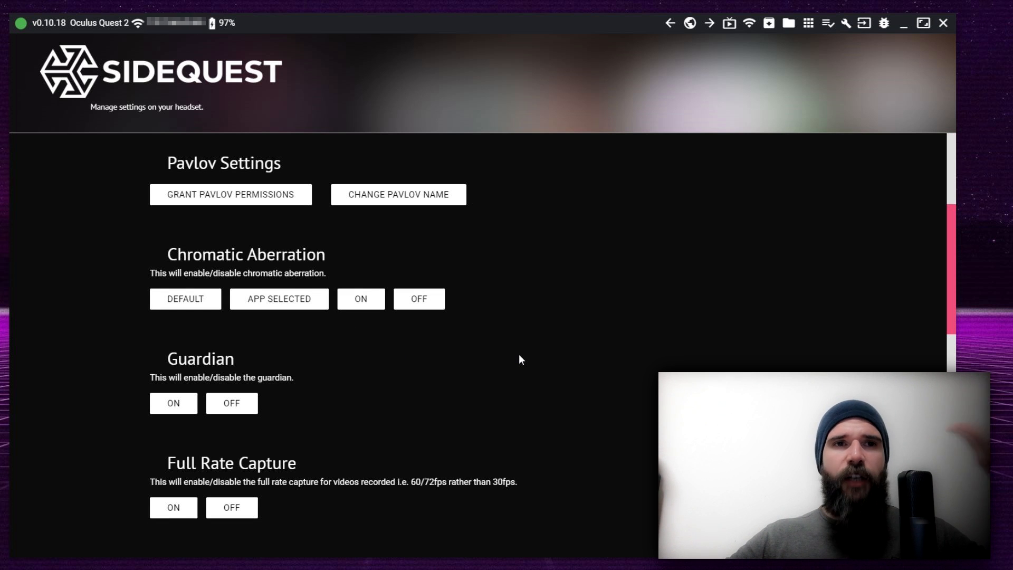
scroll("down", 3)
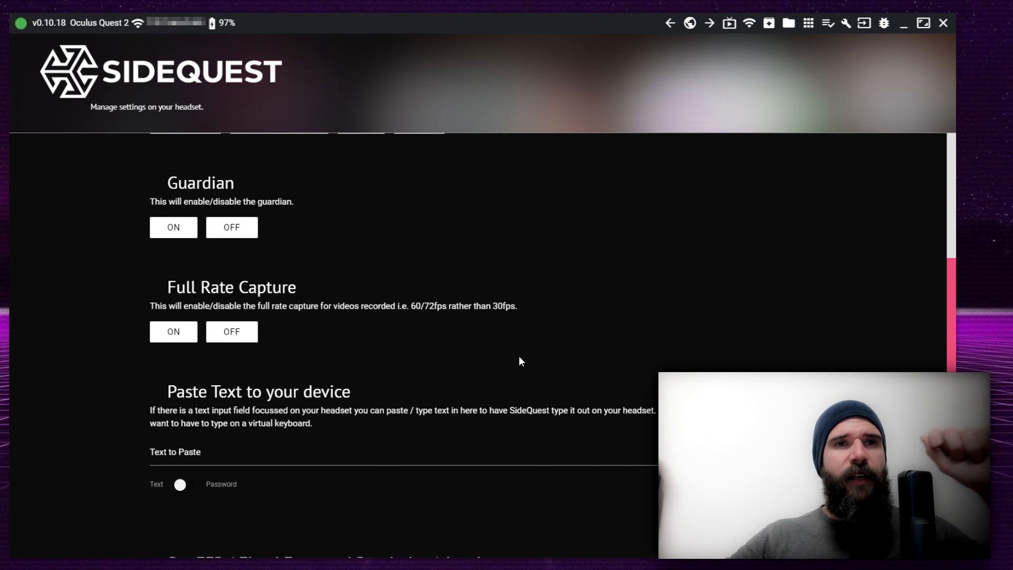
scroll("down", 3)
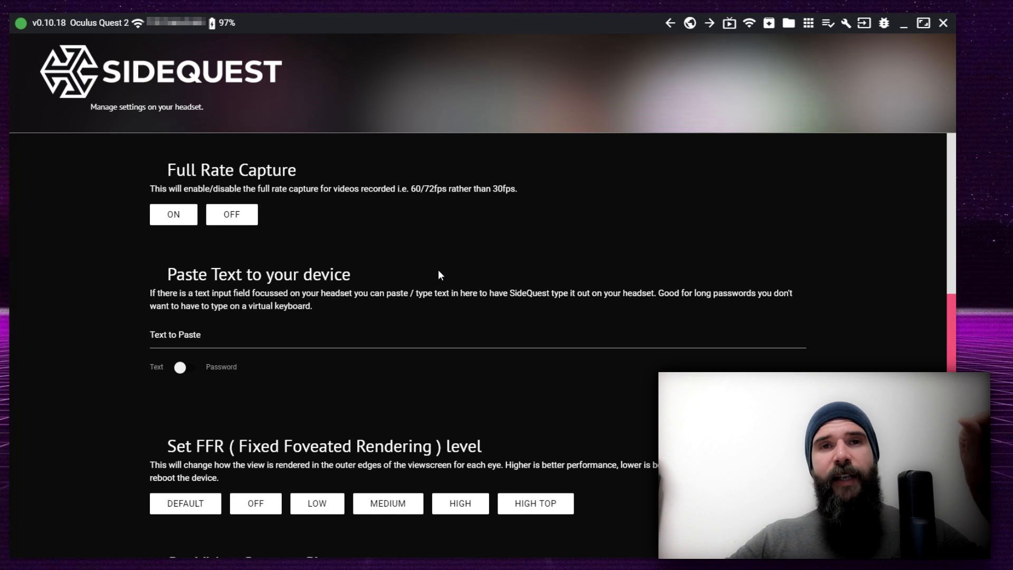
scroll("down", 3)
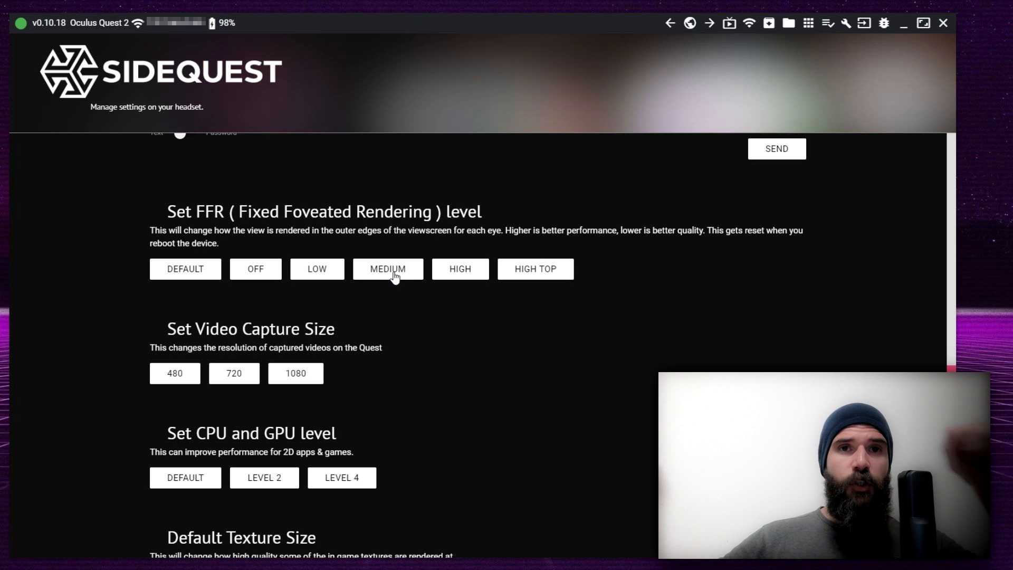
Set the Fixed Foveated Rendering level to MEDIUM, confirmed by a success message
left_click(388, 269)
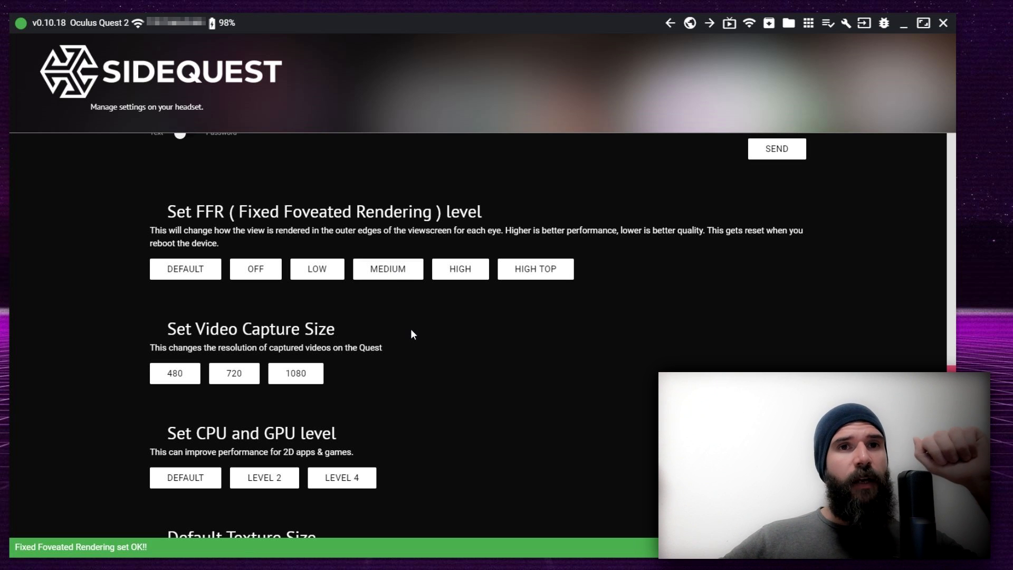
scroll("down", 3)
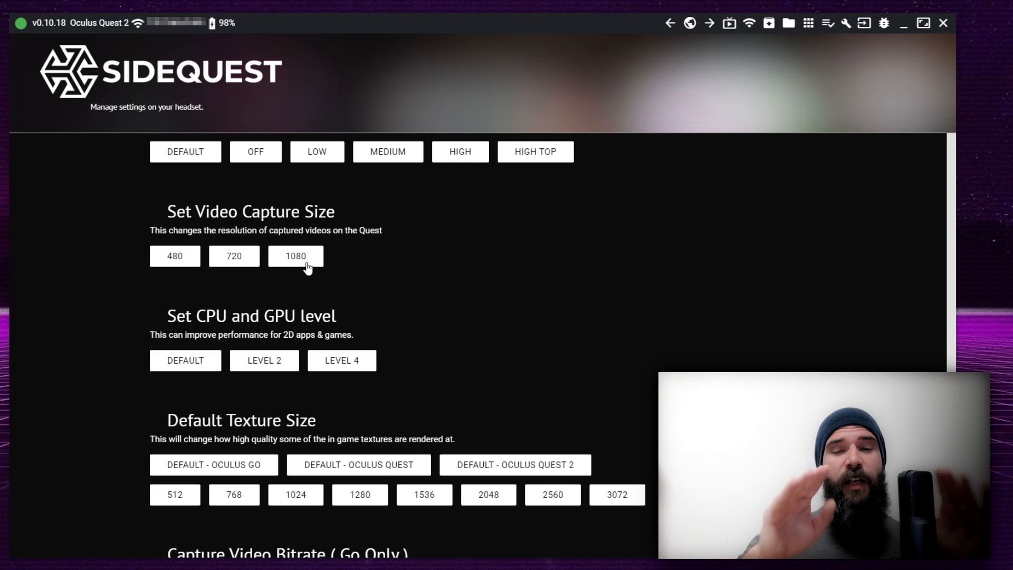
Set the default texture size to 2048
scroll("down", 3)
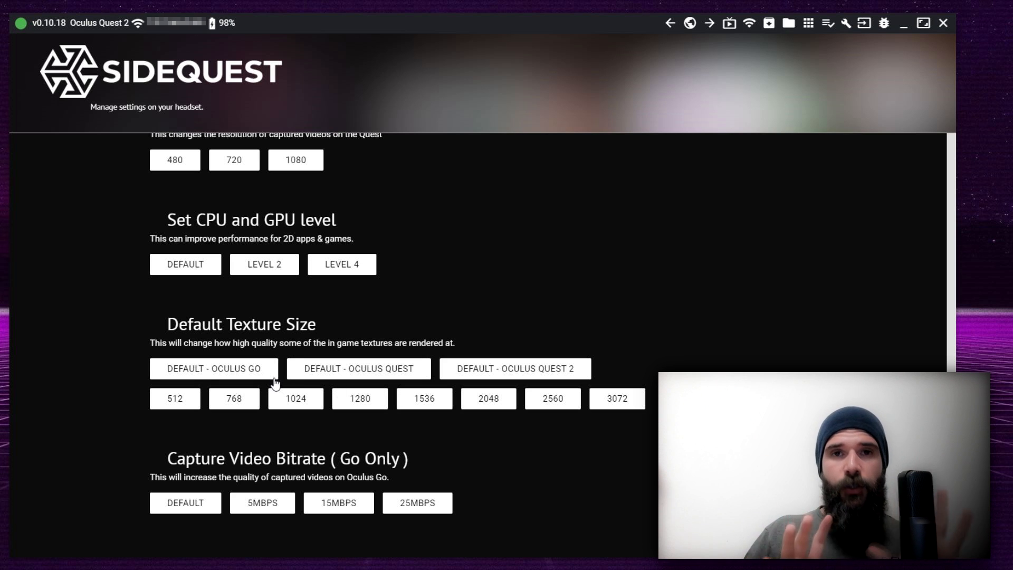
mouse_move(615, 408)
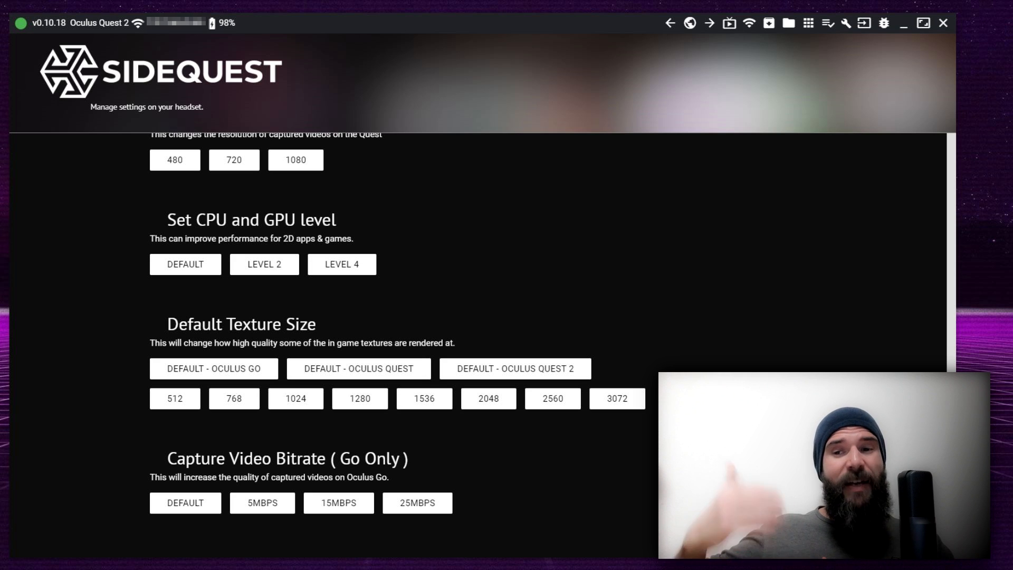
mouse_move(496, 450)
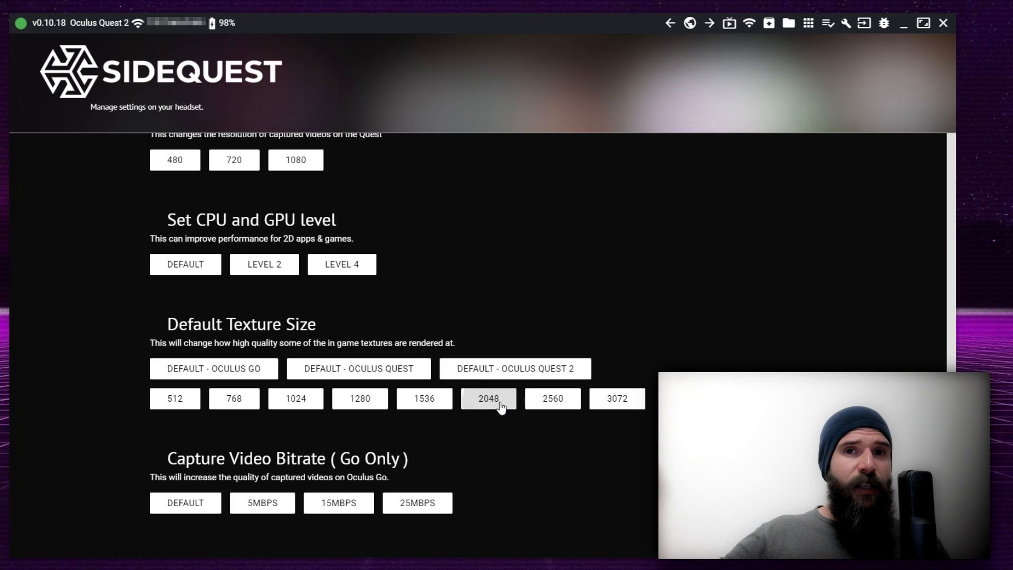
left_click(489, 399)
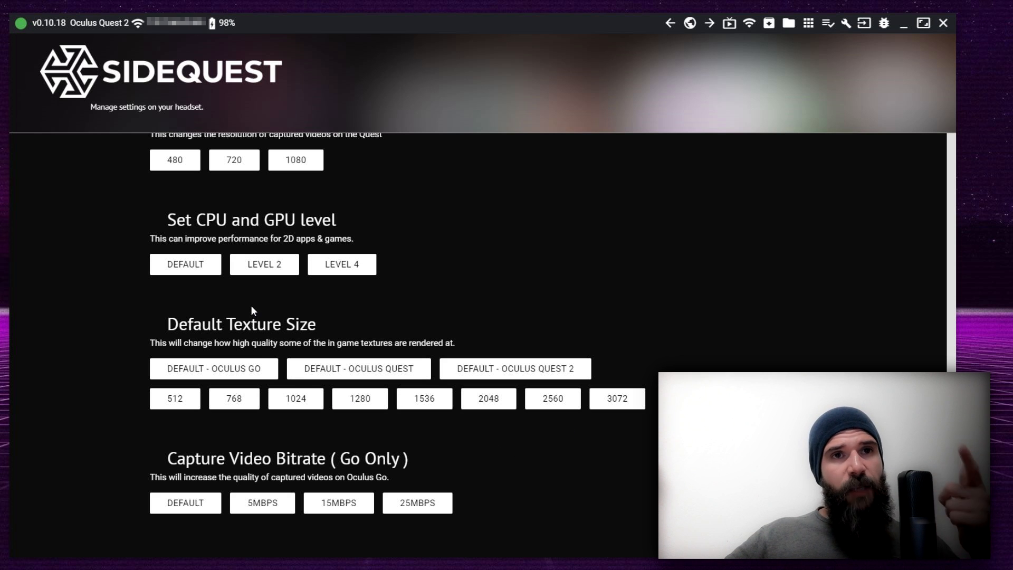
mouse_move(270, 306)
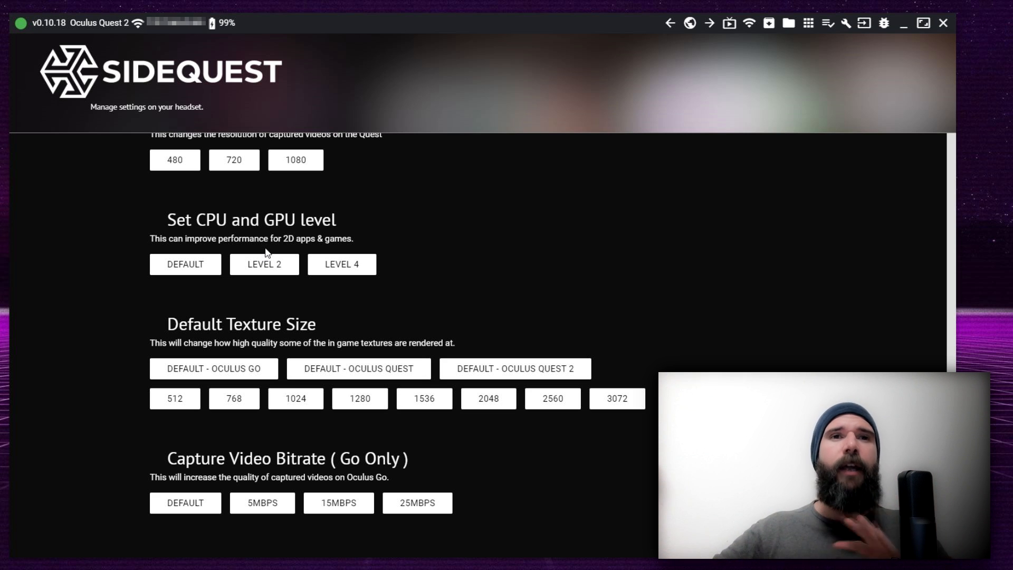
mouse_move(278, 272)
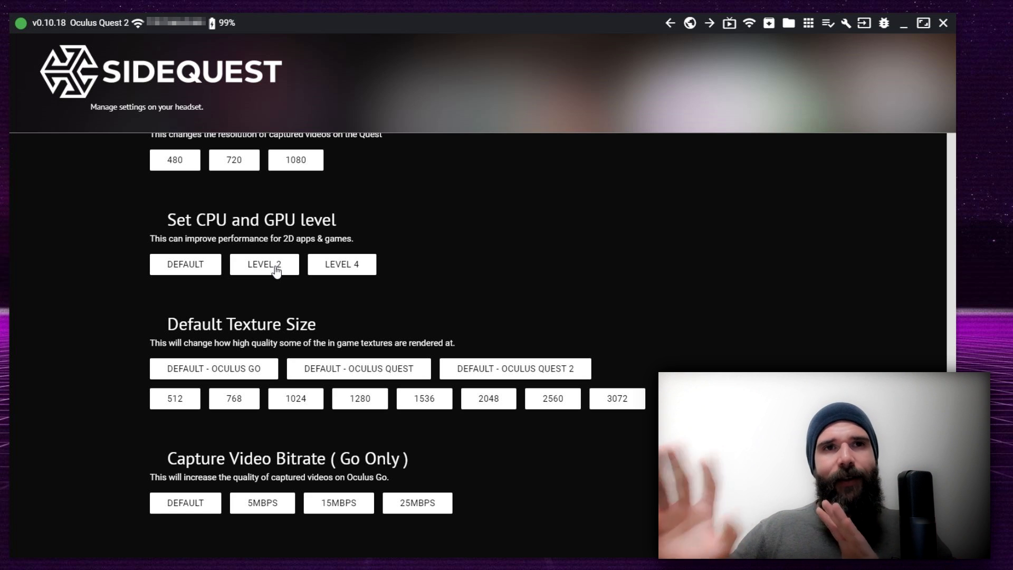
Set the CPU and GPU level to LEVEL 2
left_click(264, 264)
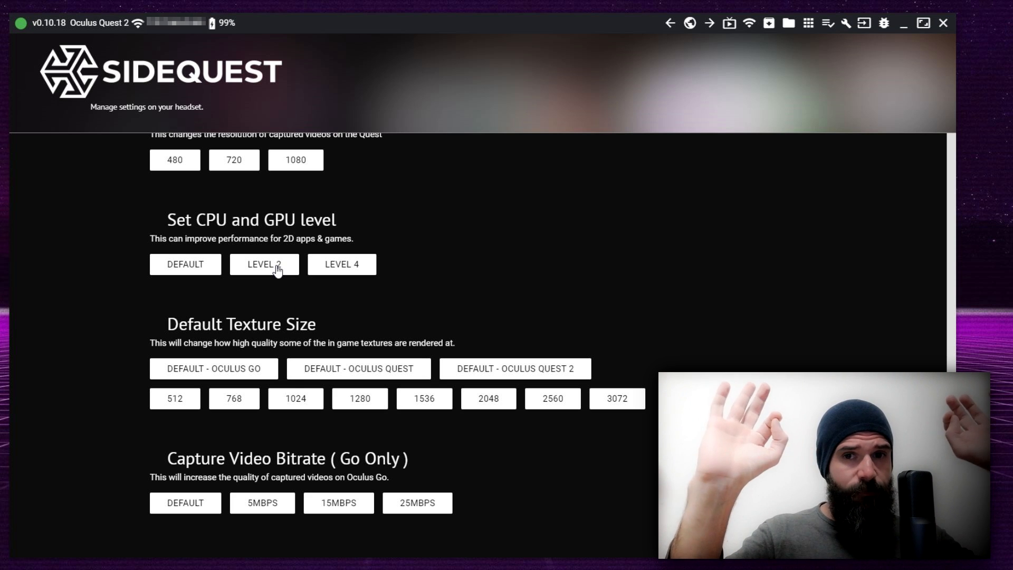
scroll("up", 3)
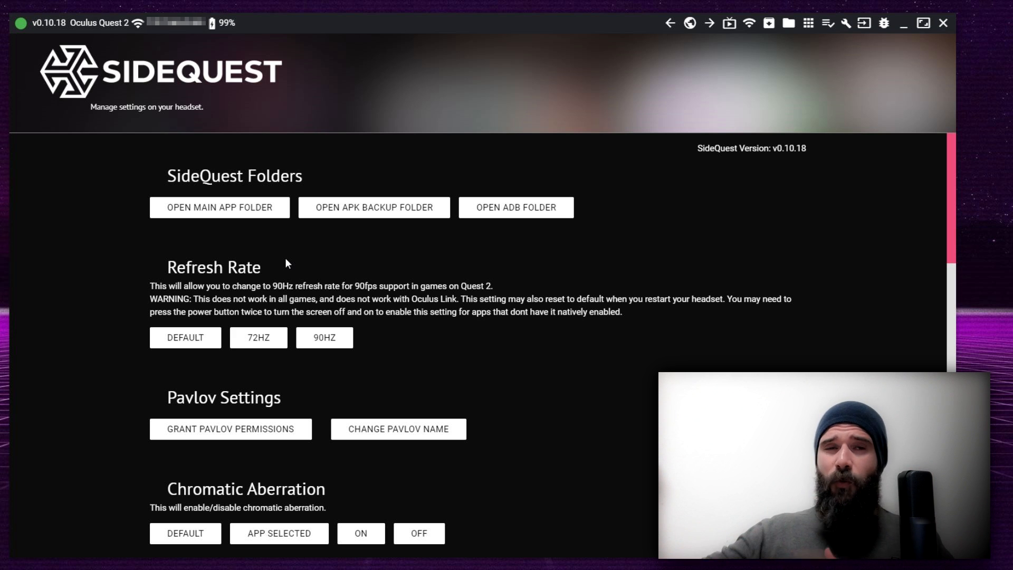
scroll("down", 3)
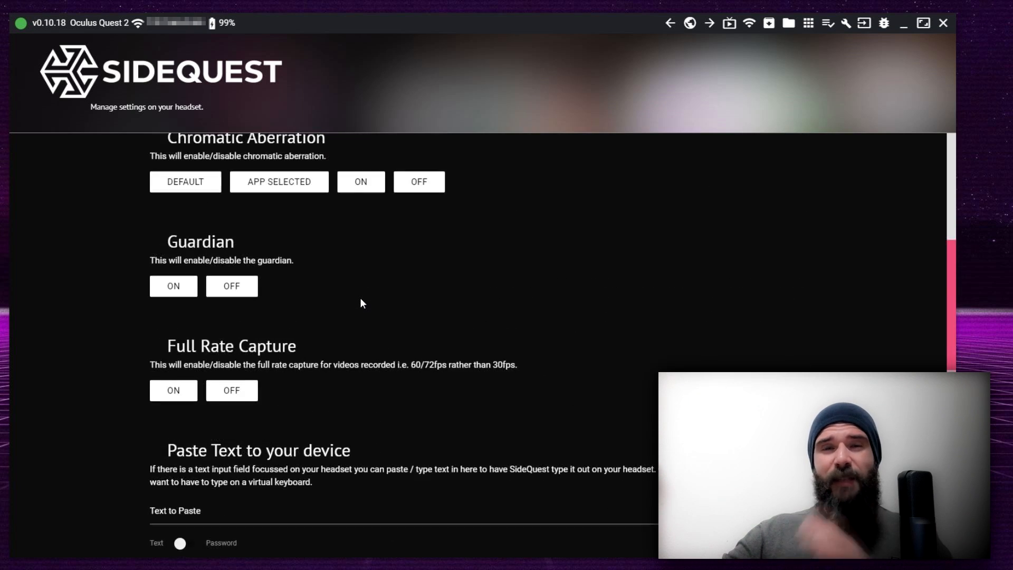
scroll("up", 3)
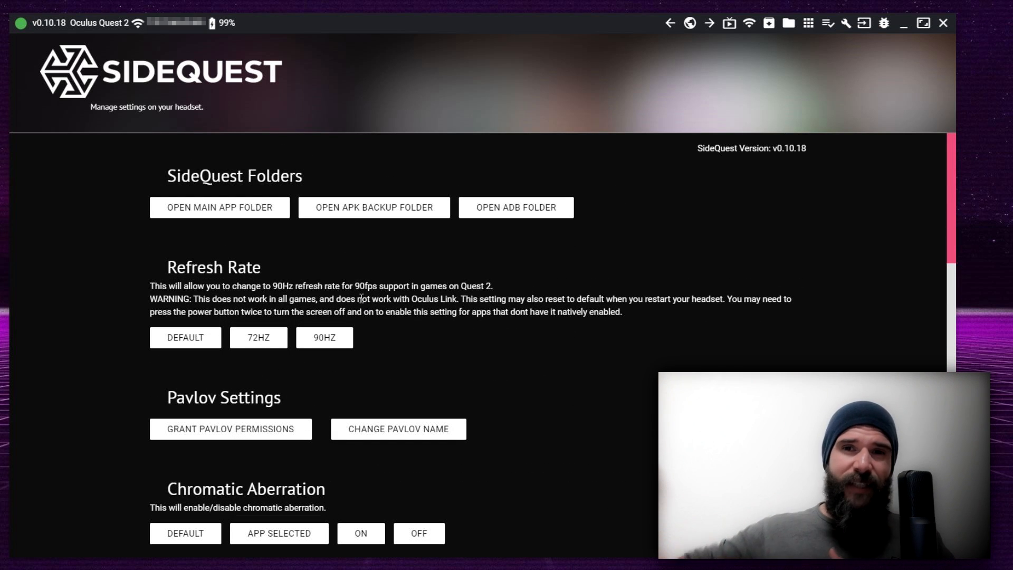
scroll("down", 3)
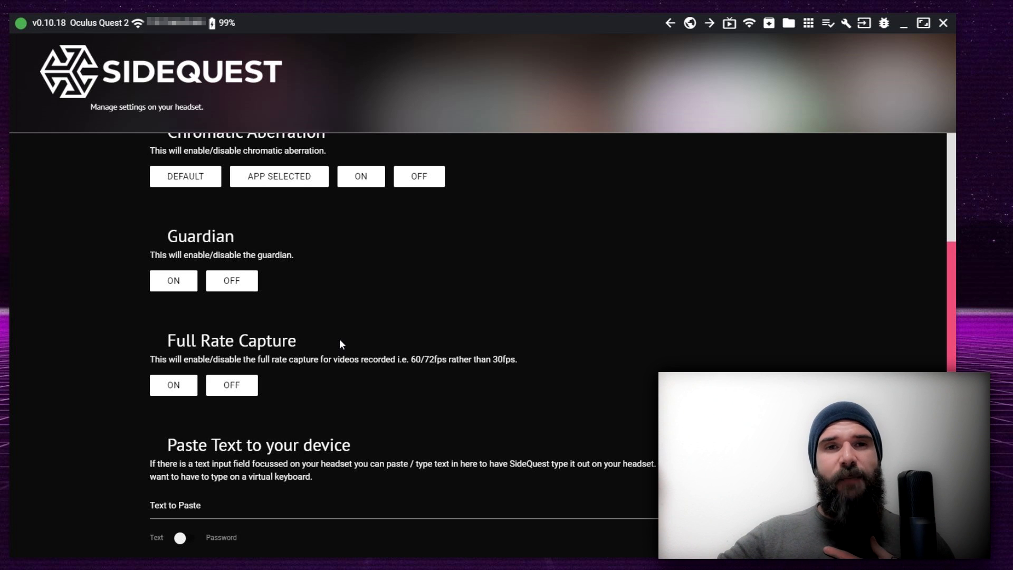
scroll("down", 3)
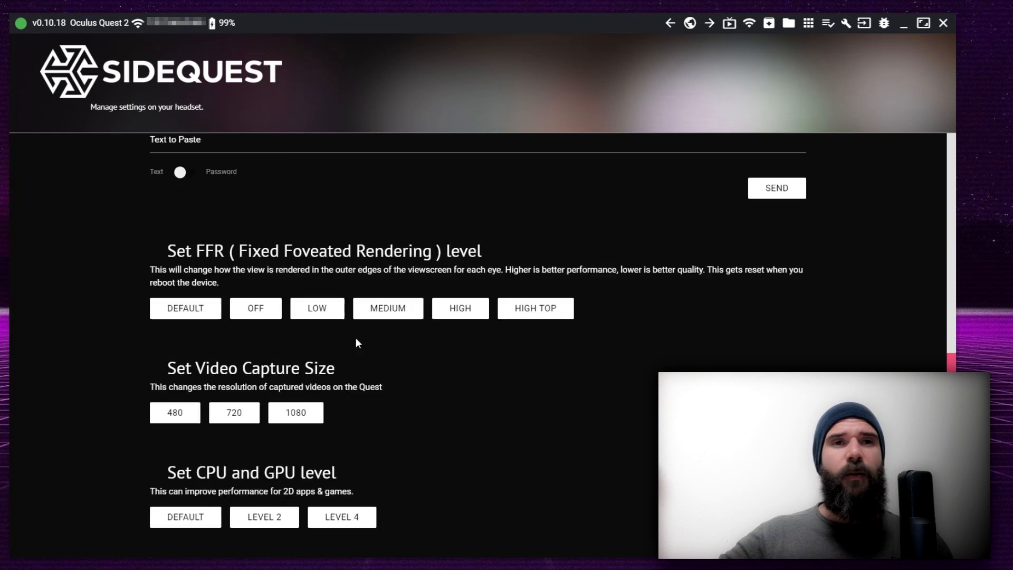
scroll("down", 3)
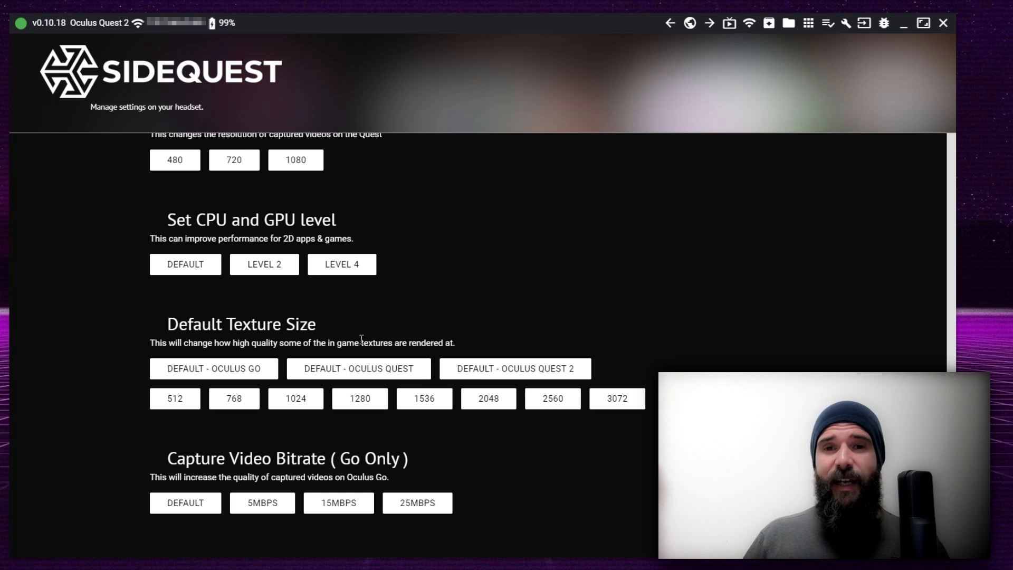